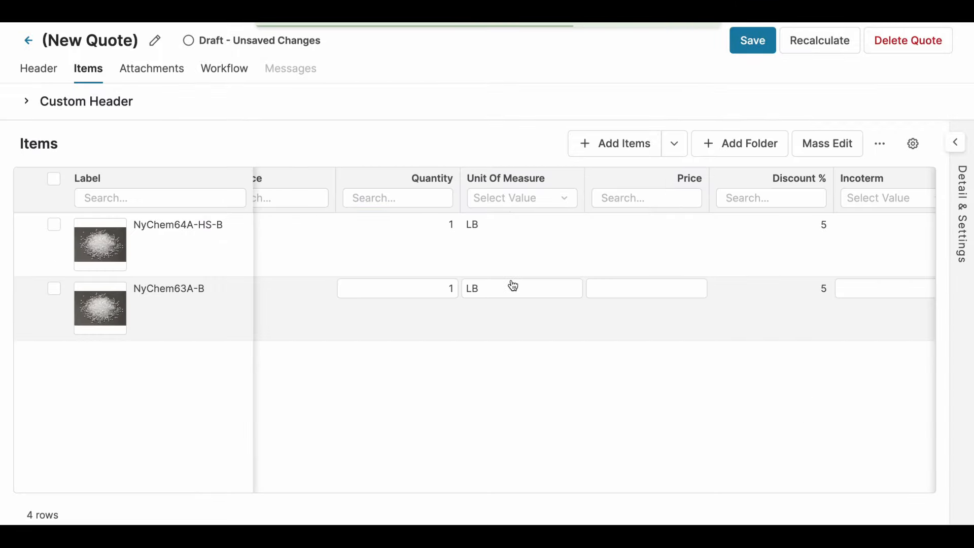
Step: Enter quantity 100 on the NyChem64A-HS-B line and 200 on the NyChem63A-B line
{"action": "left_click", "coordinate": [397, 224]}
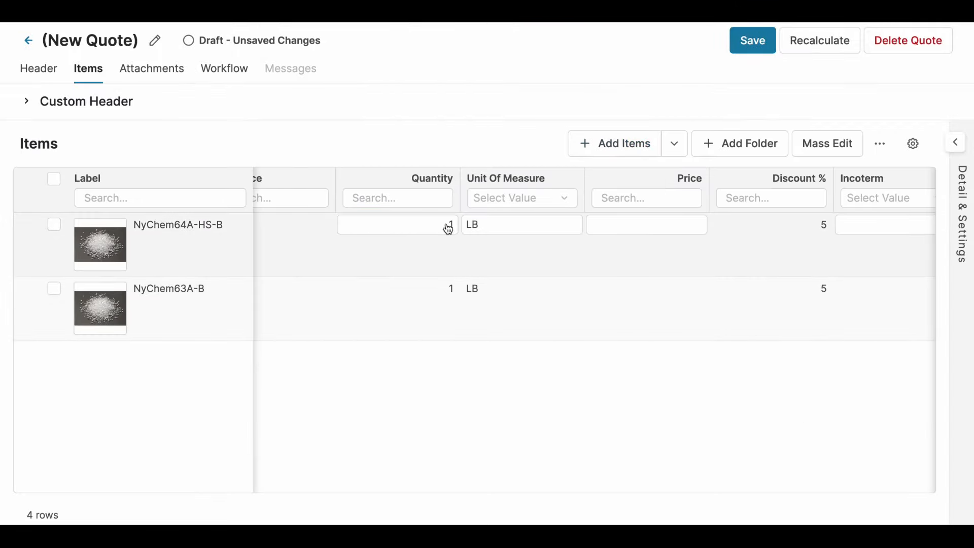
{"action": "left_click", "coordinate": [397, 288]}
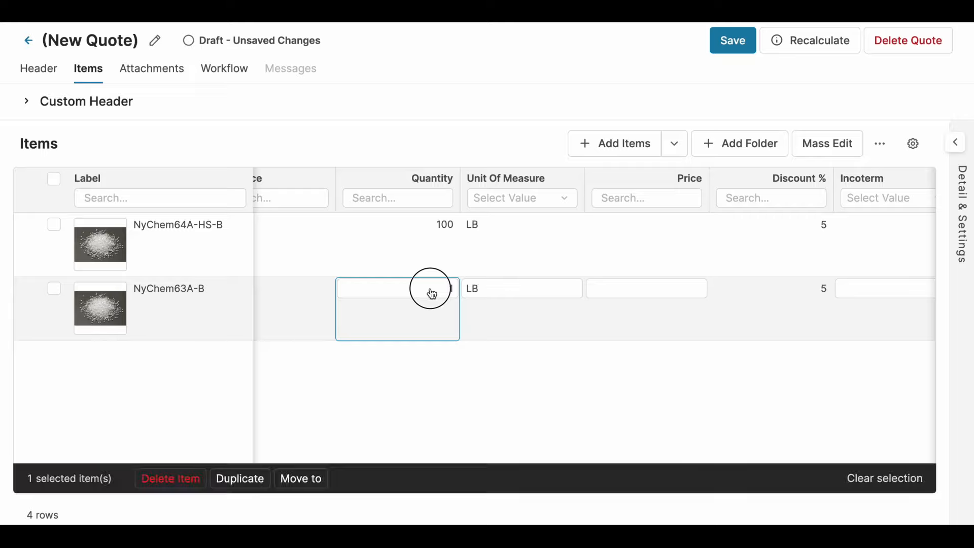
{"action": "type", "text": "200"}
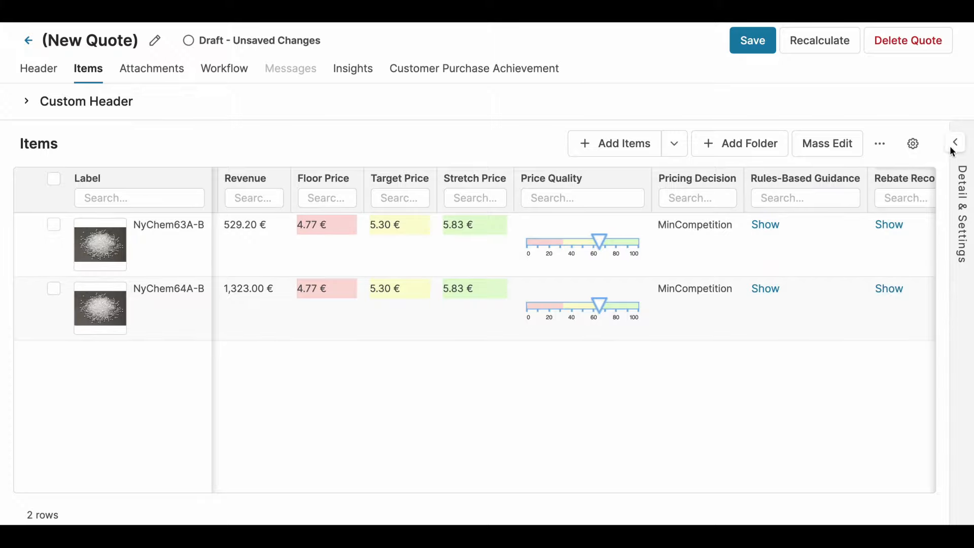
Step: Bring up the recommended products list for adding more items to the quote
{"action": "left_click", "coordinate": [623, 143]}
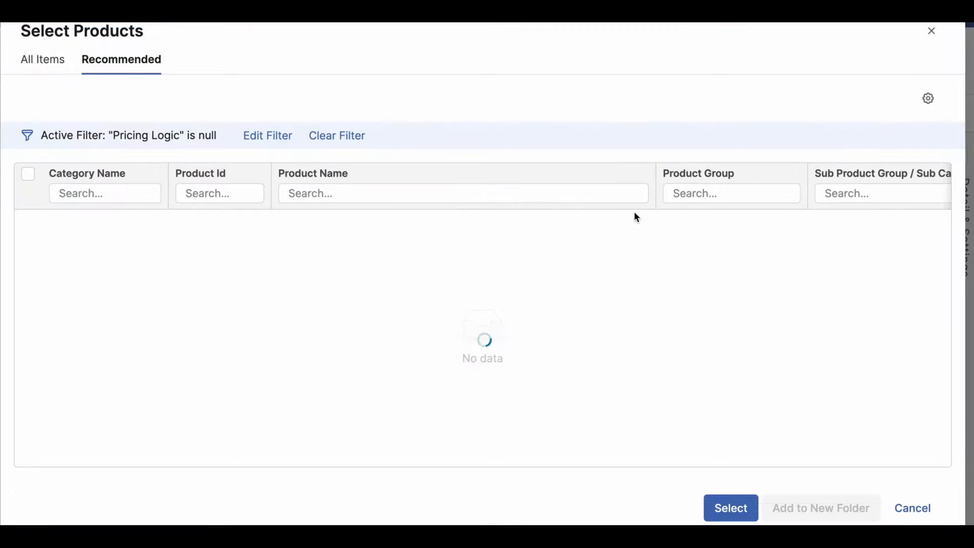
Step: Add the Back UPS Pro BR1600SI product, then view and close a line's inline analytics chart
{"action": "left_click", "coordinate": [28, 244]}
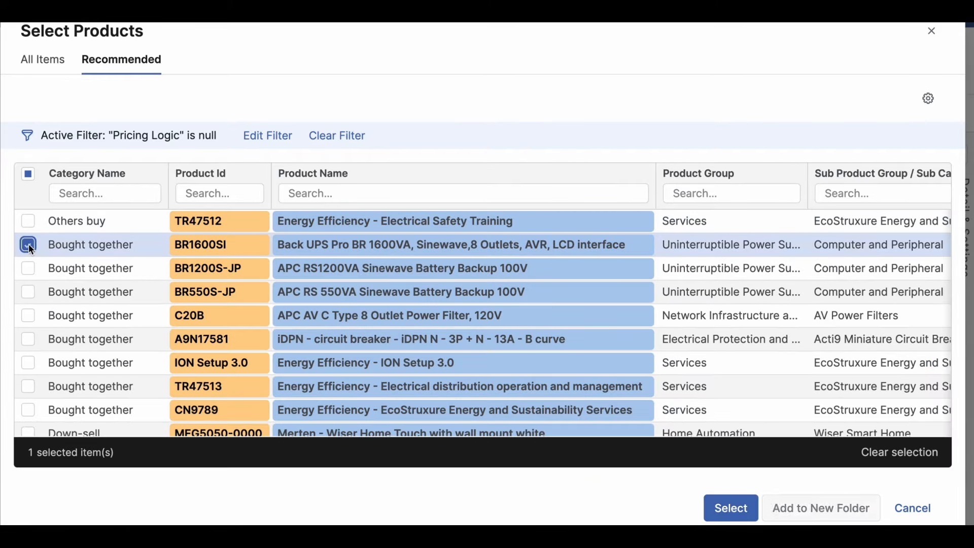
{"action": "left_click", "coordinate": [731, 507]}
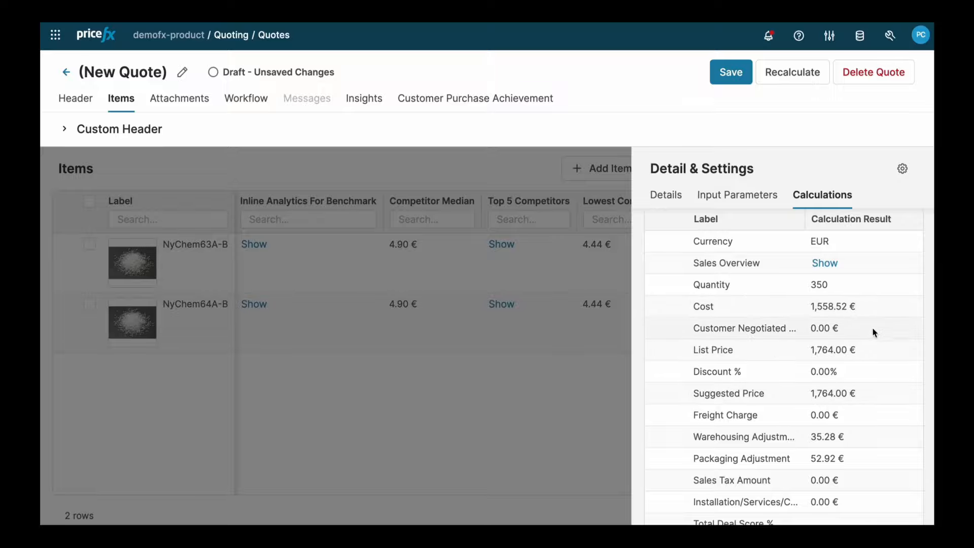
{"action": "left_click", "coordinate": [917, 167]}
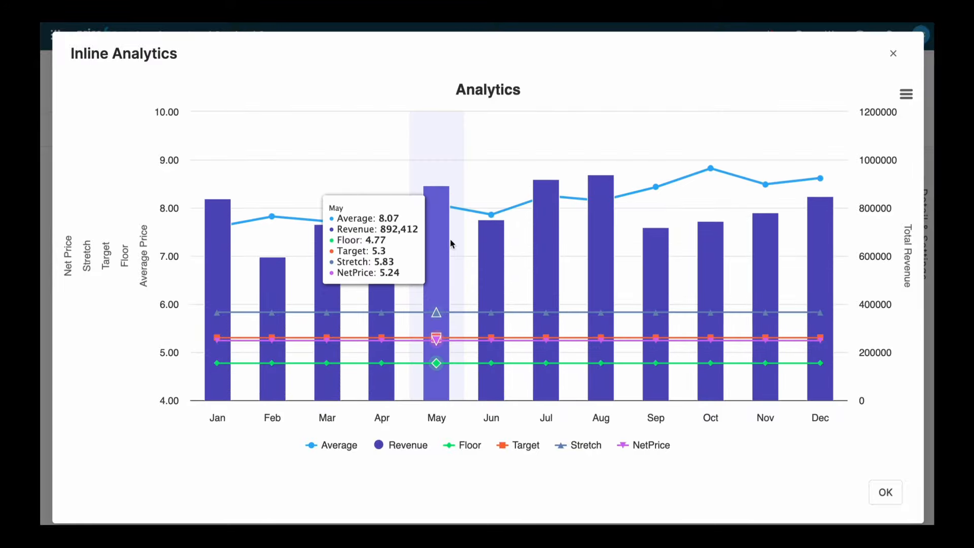
{"action": "left_click", "coordinate": [885, 492]}
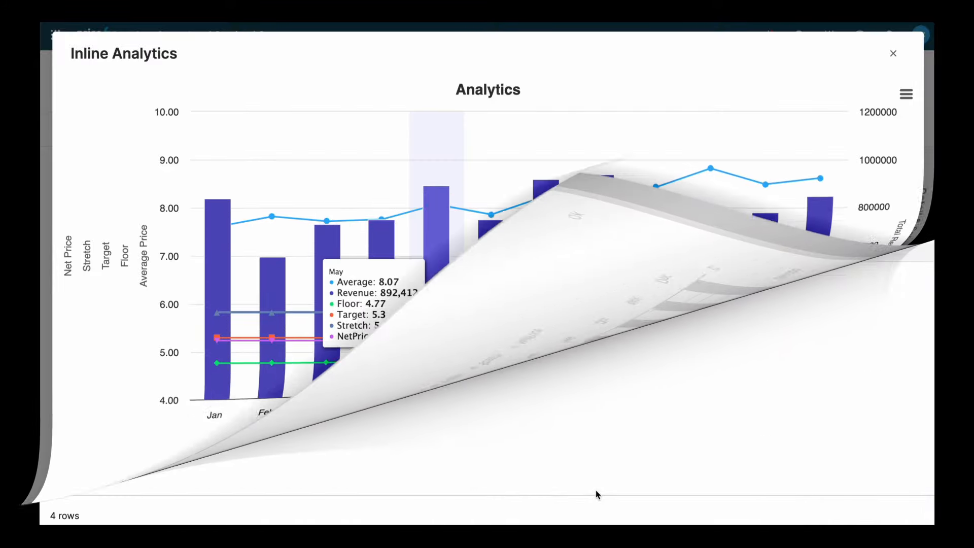
Step: Open workflow P-948-2333 from quote P-948's Workflow History to review its four approvals
{"action": "left_click", "coordinate": [894, 53]}
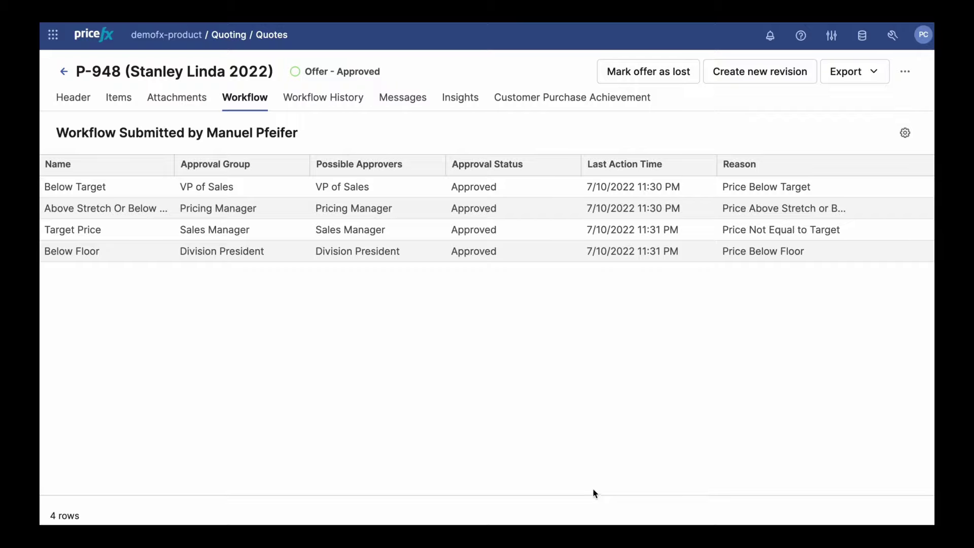
{"action": "left_click", "coordinate": [322, 97]}
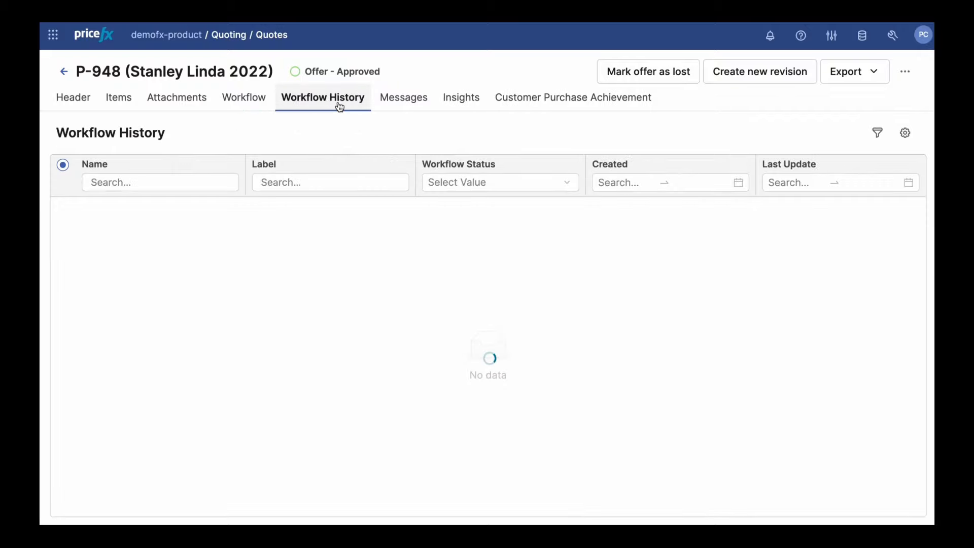
{"action": "left_click", "coordinate": [63, 207]}
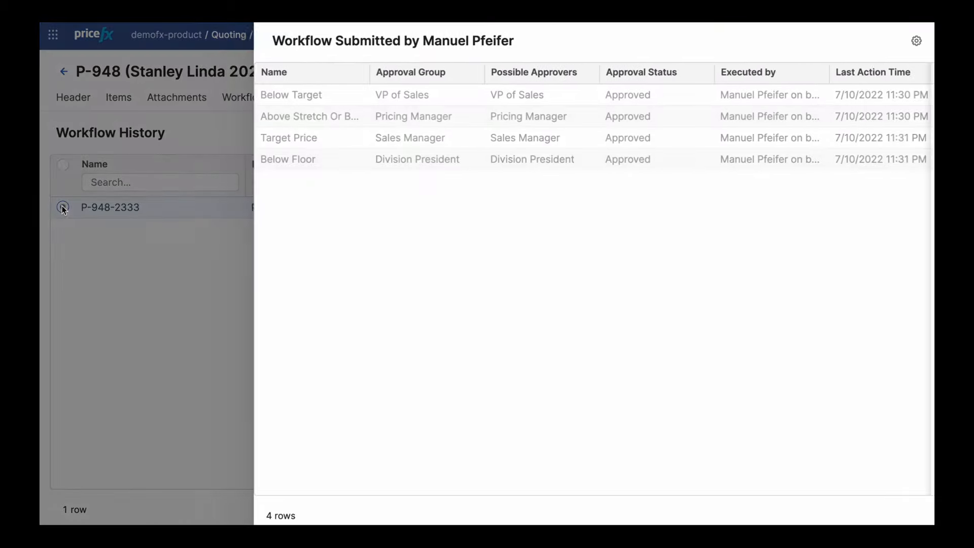